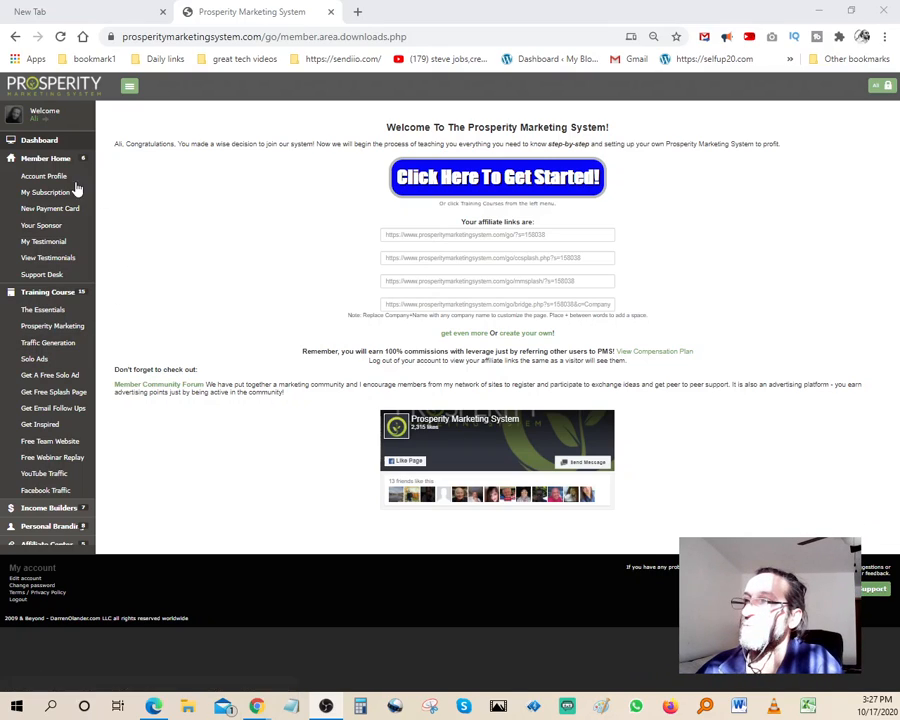
{"action": "mouse_move", "coordinate": [48, 342]}
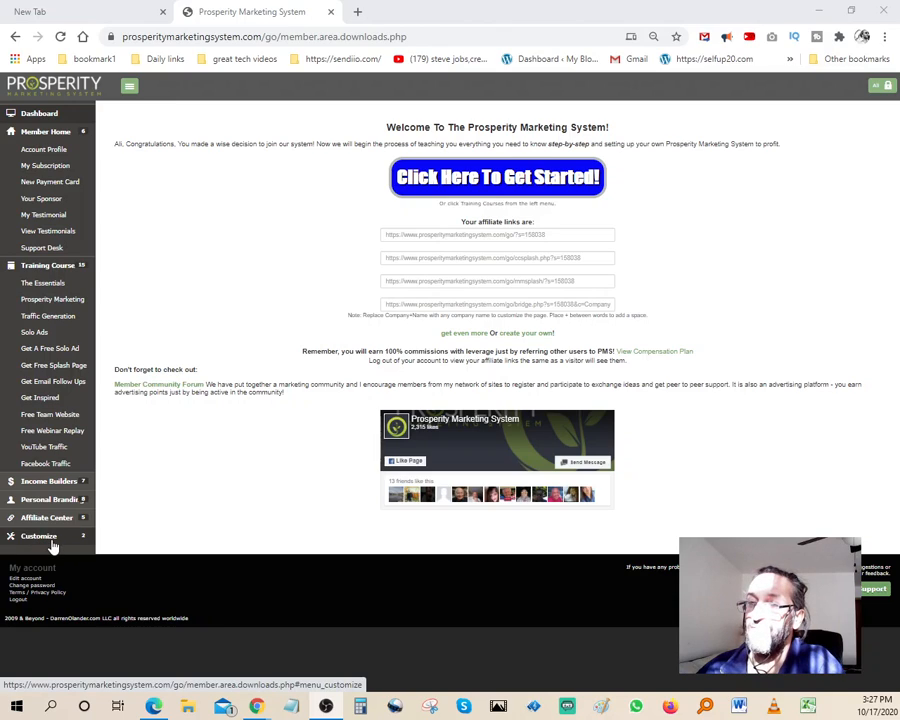
{"action": "mouse_move", "coordinate": [70, 543]}
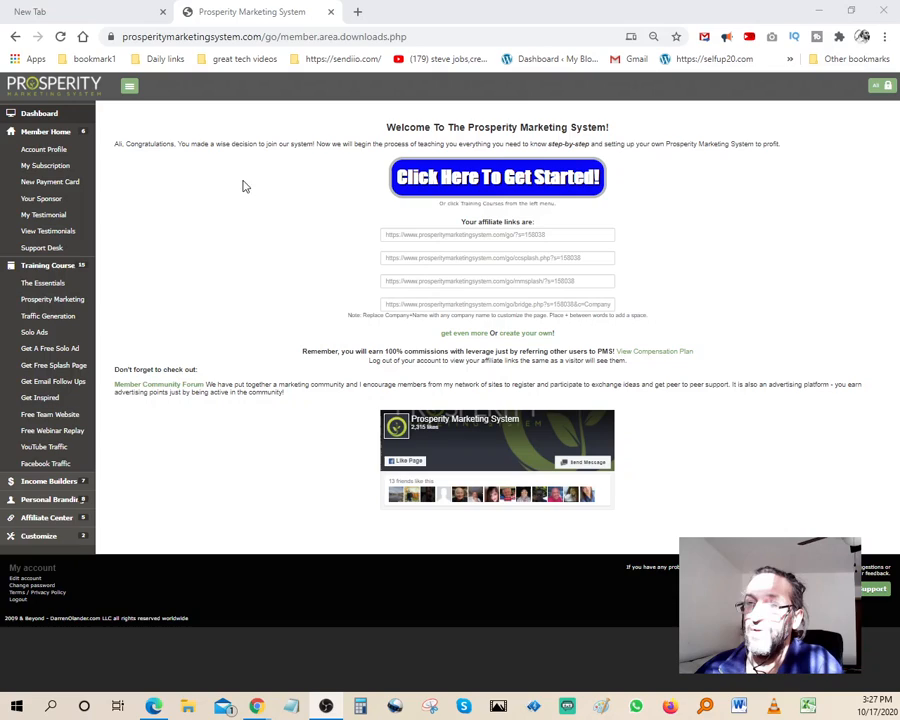
{"action": "mouse_move", "coordinate": [50, 414]}
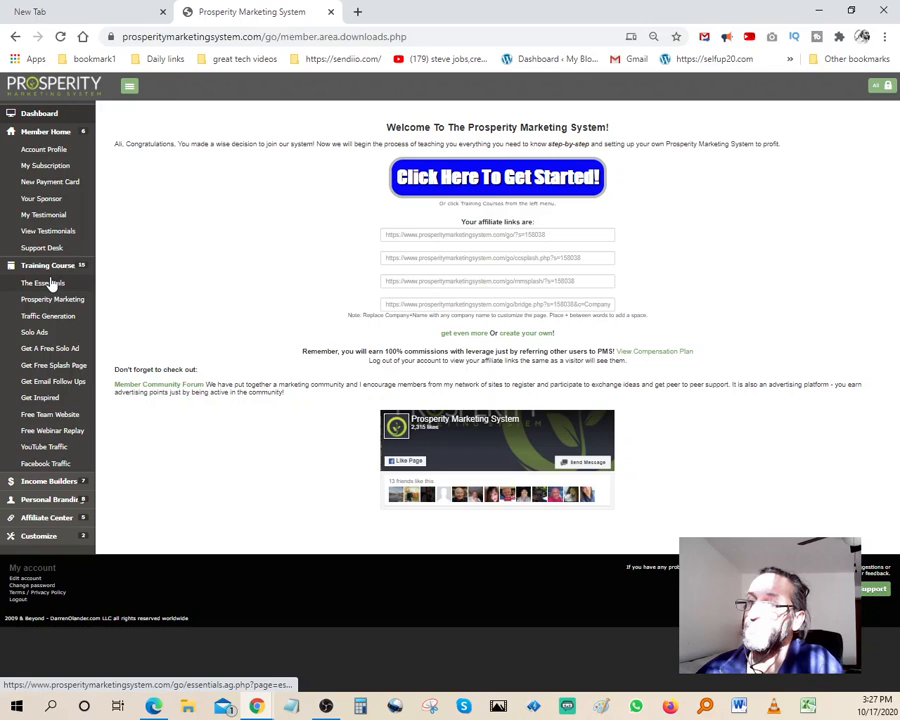
View The Essentials and Traffic Generation lessons, then the Prosperity Marketing downline builder lesson.
{"action": "left_click", "coordinate": [43, 283]}
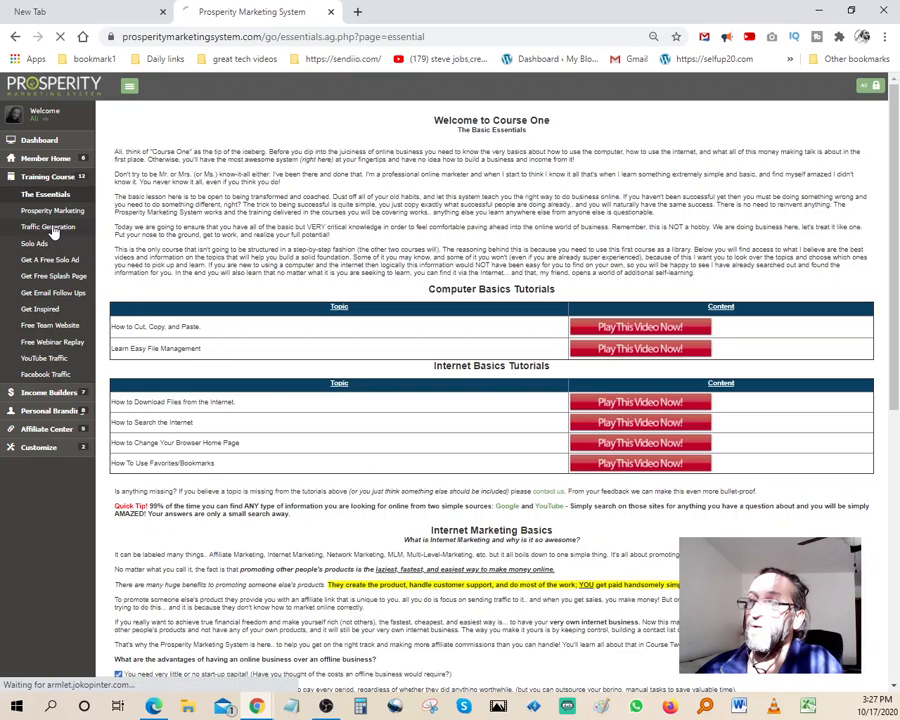
{"action": "left_click", "coordinate": [47, 227]}
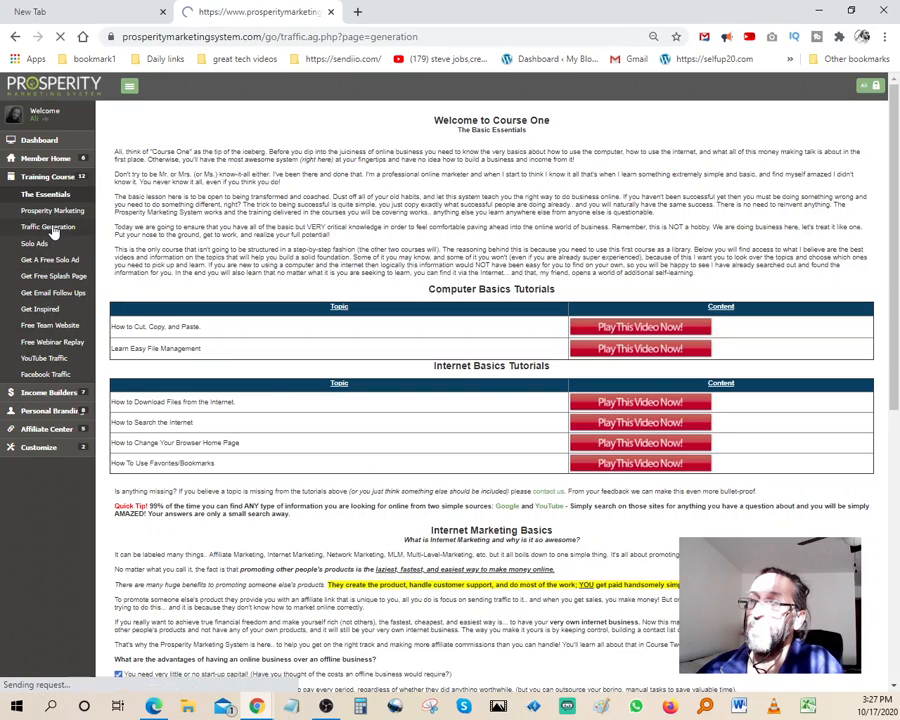
{"action": "left_click", "coordinate": [53, 226]}
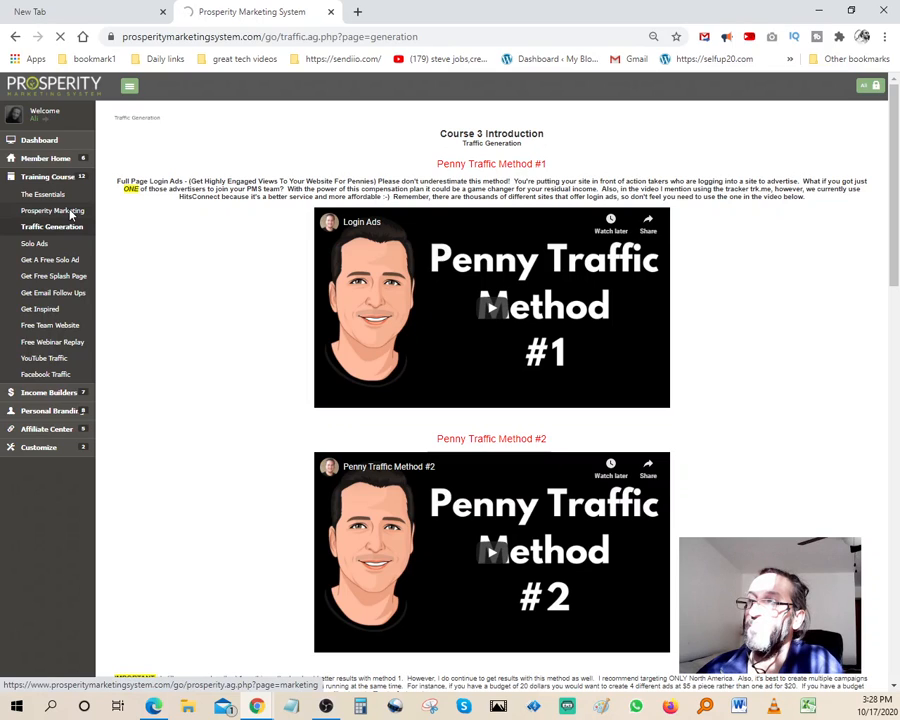
{"action": "left_click", "coordinate": [57, 210]}
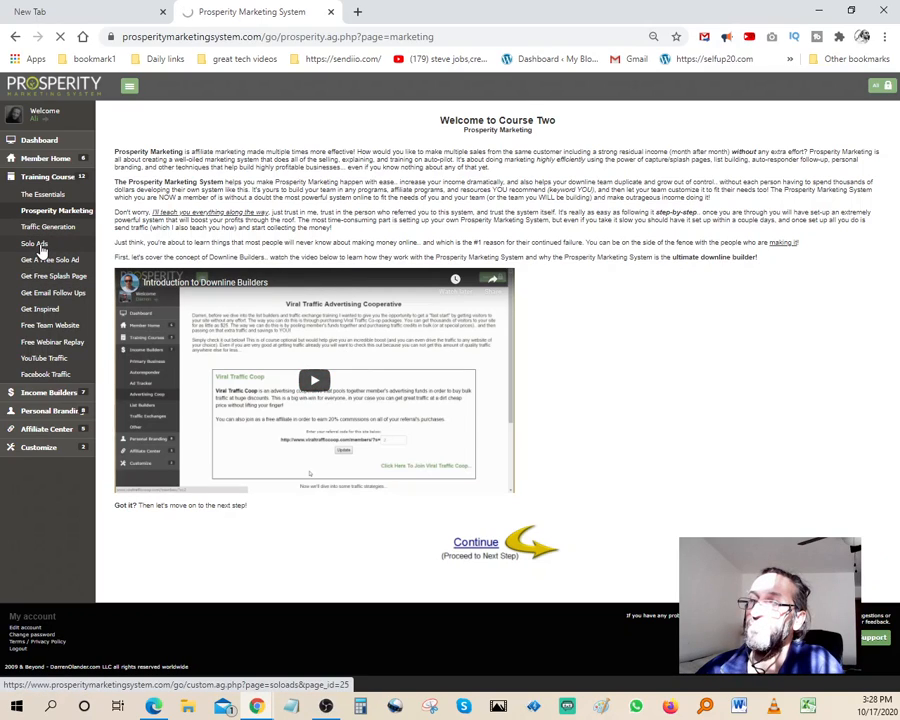
Open the Solo Ads lesson about buying Udimi solo ads tracked with Tag Stats.
{"action": "left_click", "coordinate": [35, 243]}
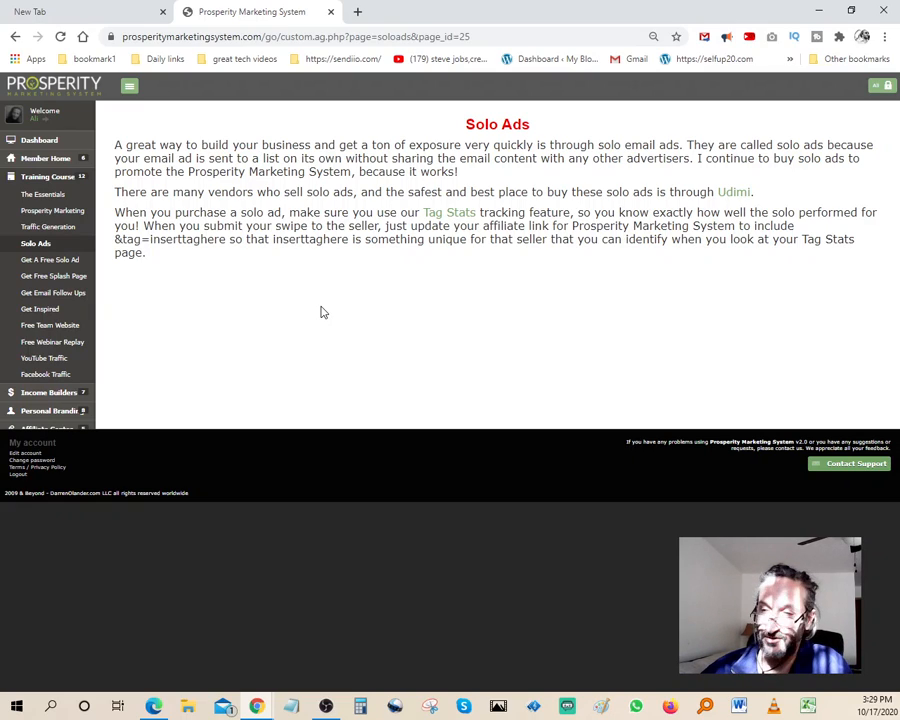
{"action": "mouse_move", "coordinate": [287, 259]}
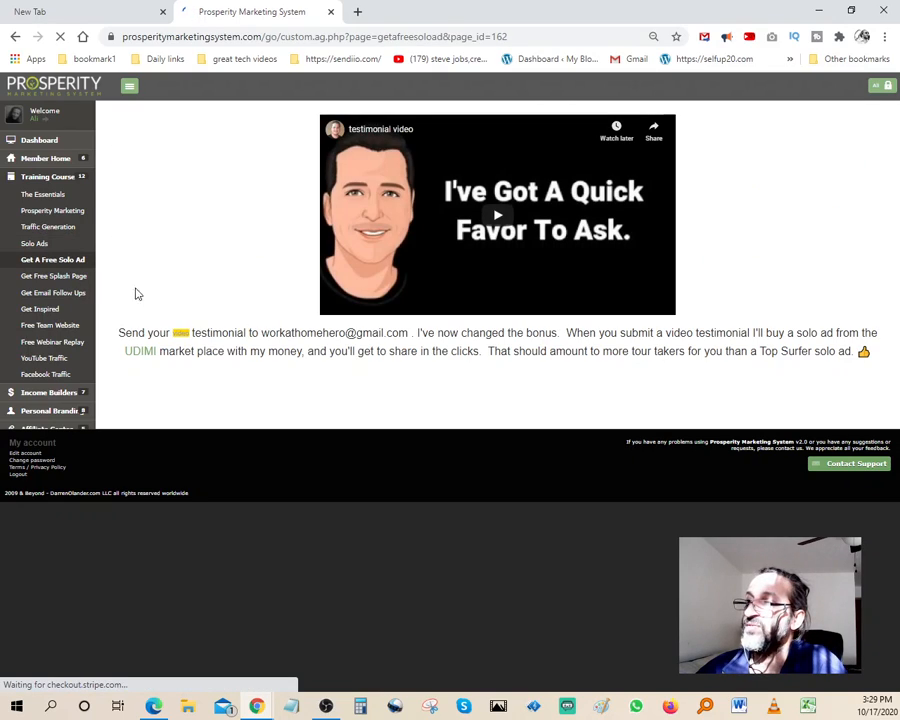
{"action": "mouse_move", "coordinate": [53, 276]}
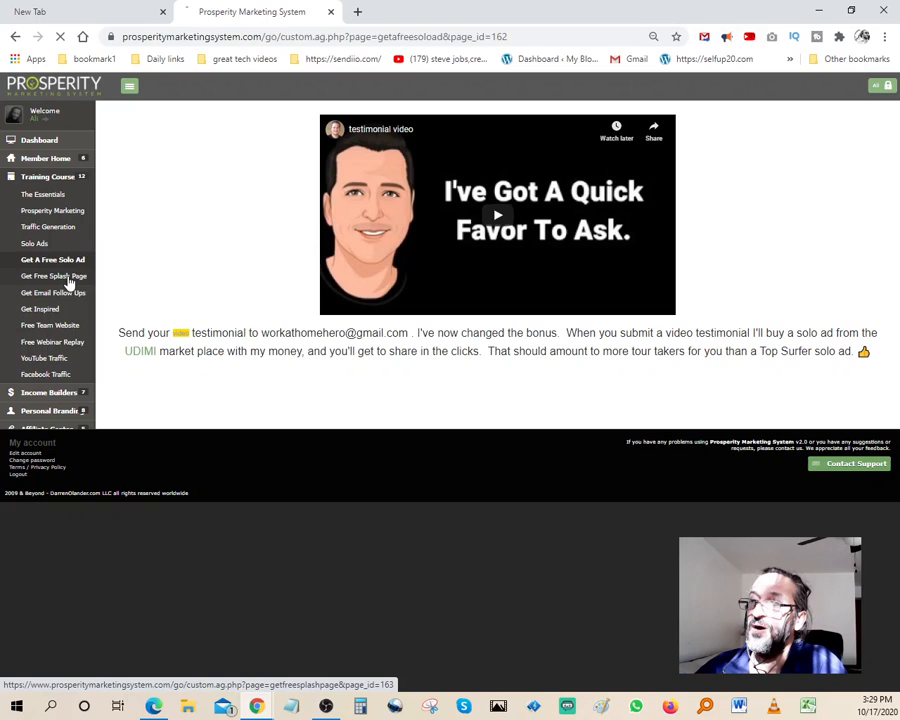
Read the Get Free Splash Page instructions, then open Get Email Follow Ups.
{"action": "left_click", "coordinate": [53, 276]}
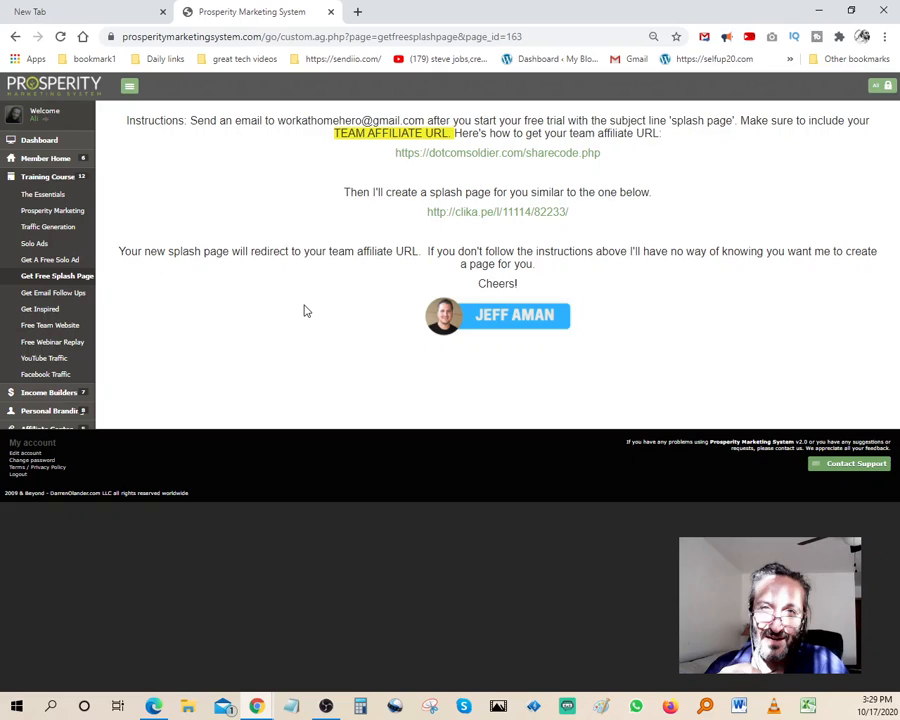
{"action": "mouse_move", "coordinate": [311, 307]}
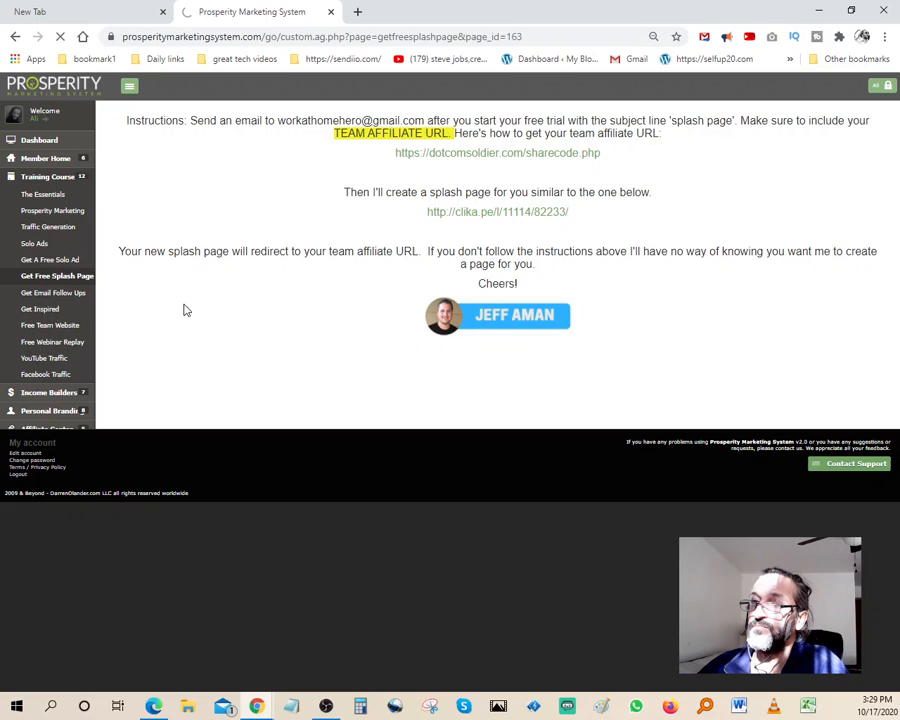
{"action": "left_click", "coordinate": [57, 292]}
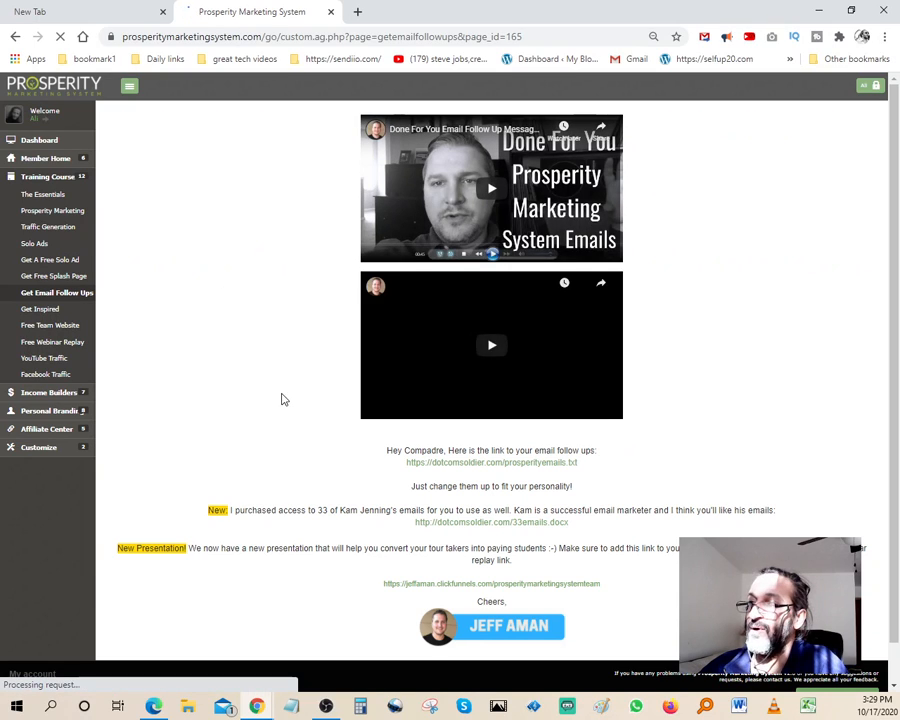
Browse Email Follow Ups, Get Inspired and Free Team Website, then Free Webinar Replay.
{"action": "scroll", "scroll_direction": "down", "scroll_amount": 3}
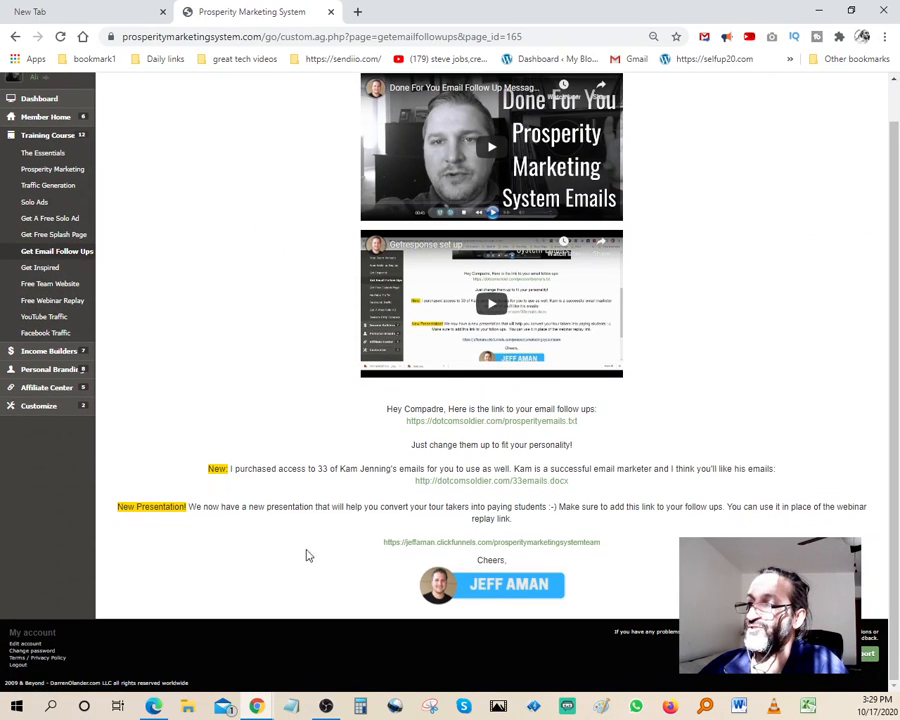
{"action": "mouse_move", "coordinate": [235, 308]}
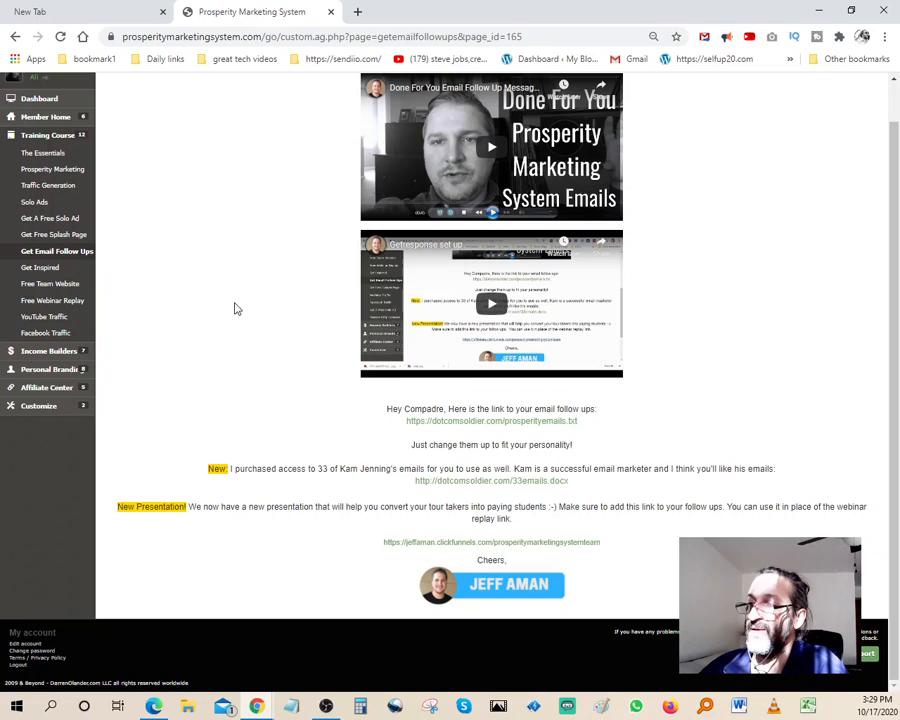
{"action": "mouse_move", "coordinate": [238, 252]}
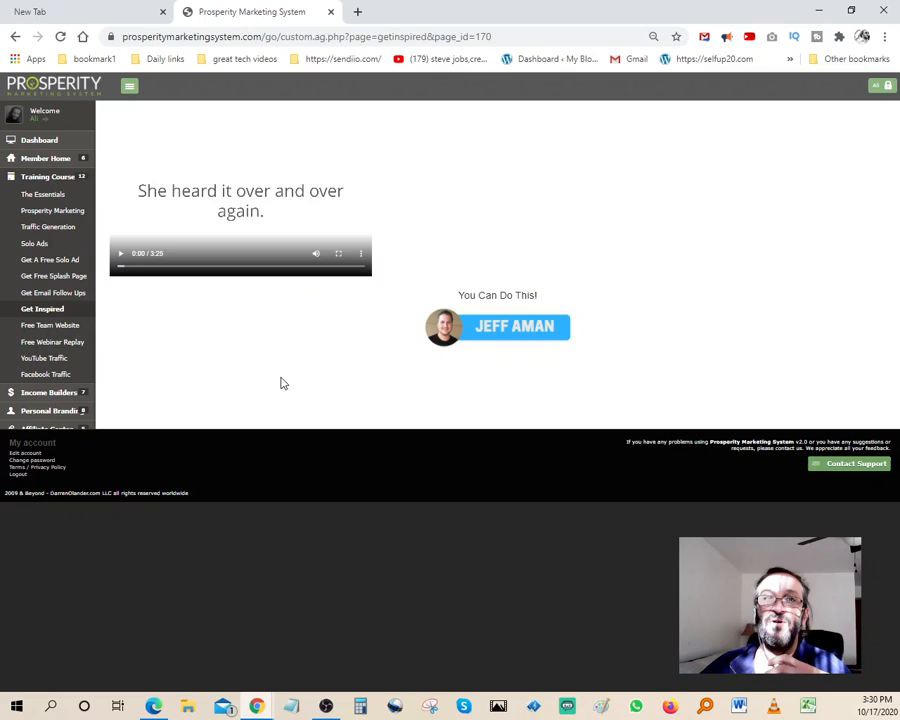
{"action": "mouse_move", "coordinate": [460, 264]}
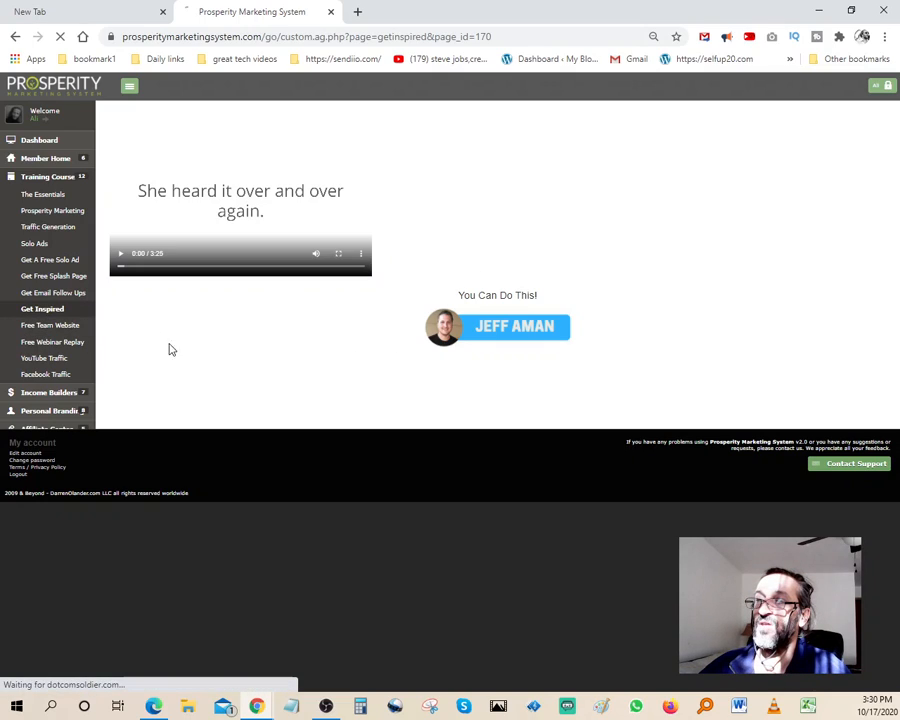
{"action": "left_click", "coordinate": [50, 325]}
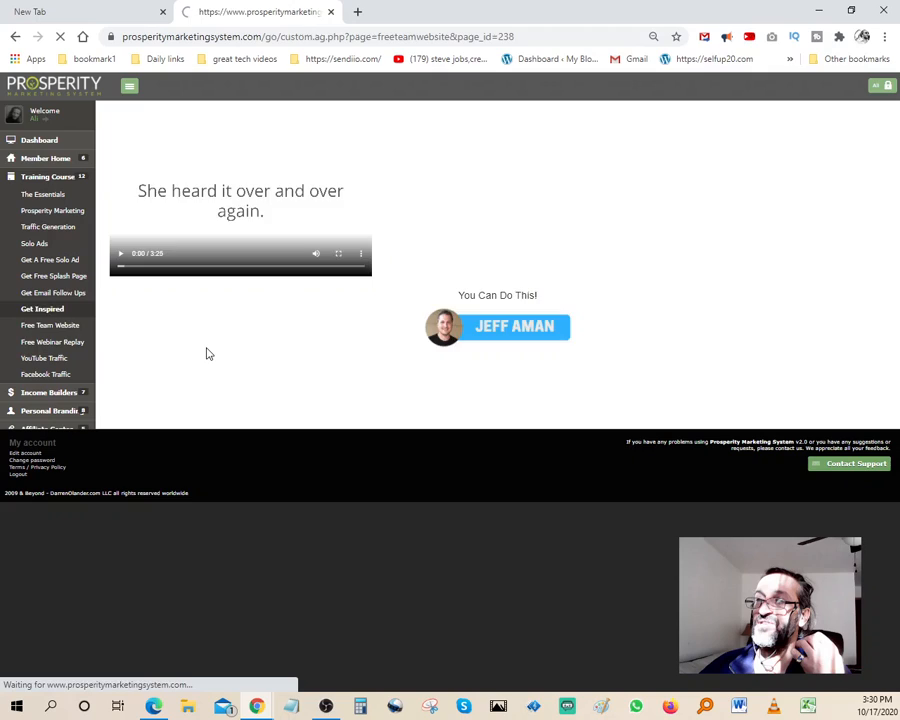
{"action": "left_click", "coordinate": [54, 325]}
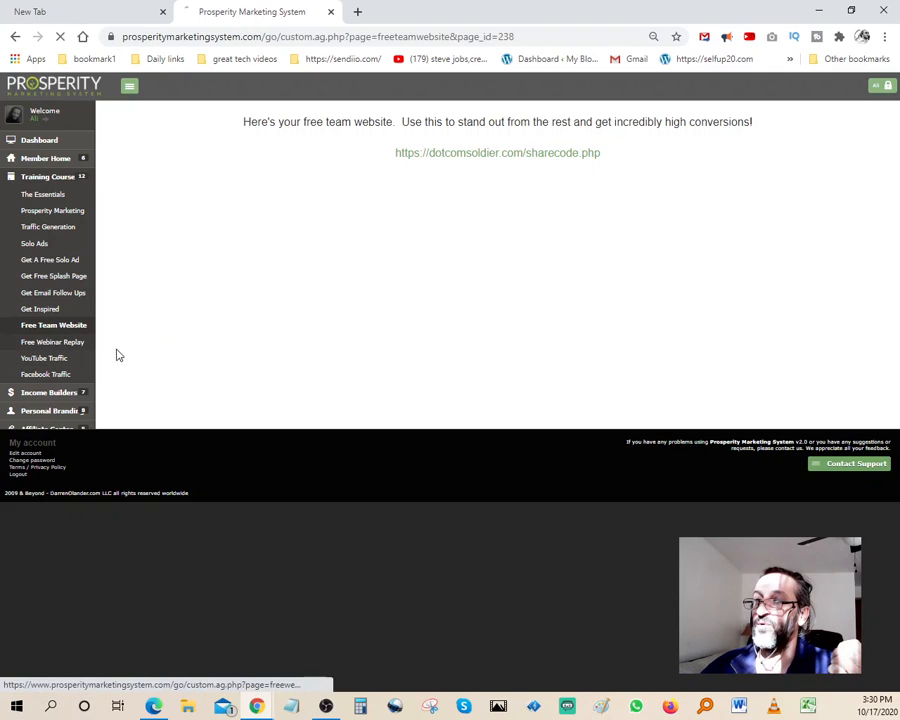
{"action": "left_click", "coordinate": [52, 342]}
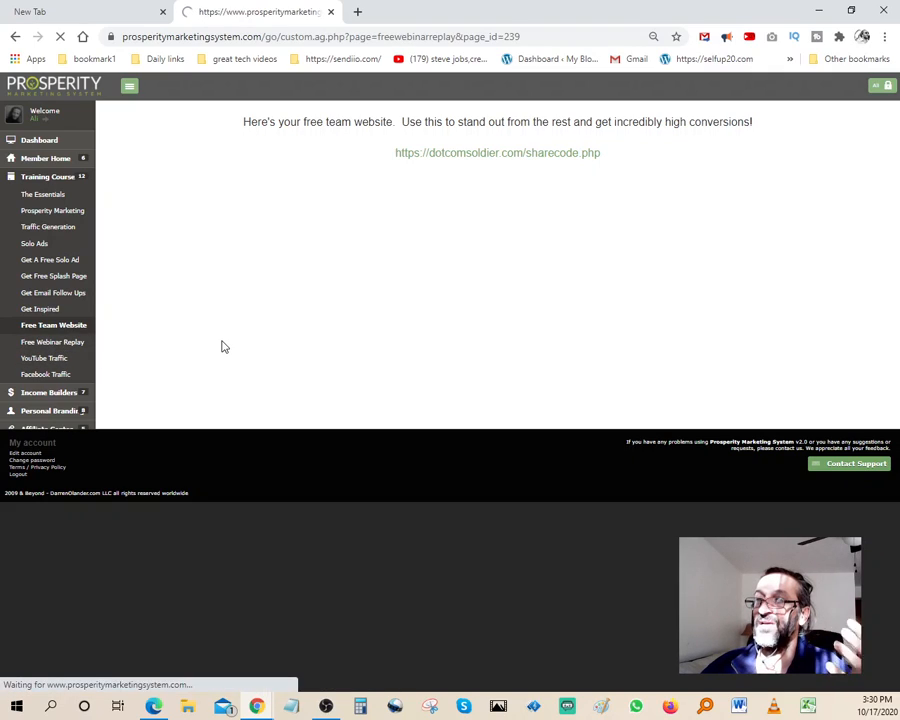
Open the YouTube Traffic lesson on free traffic without appearing on camera.
{"action": "left_click", "coordinate": [52, 341]}
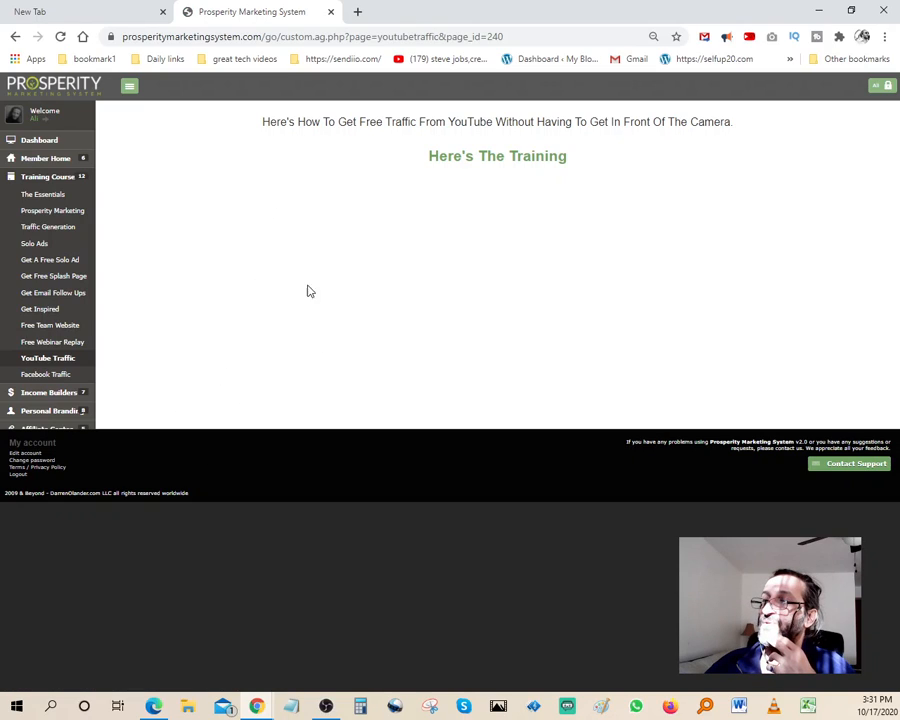
{"action": "mouse_move", "coordinate": [244, 243]}
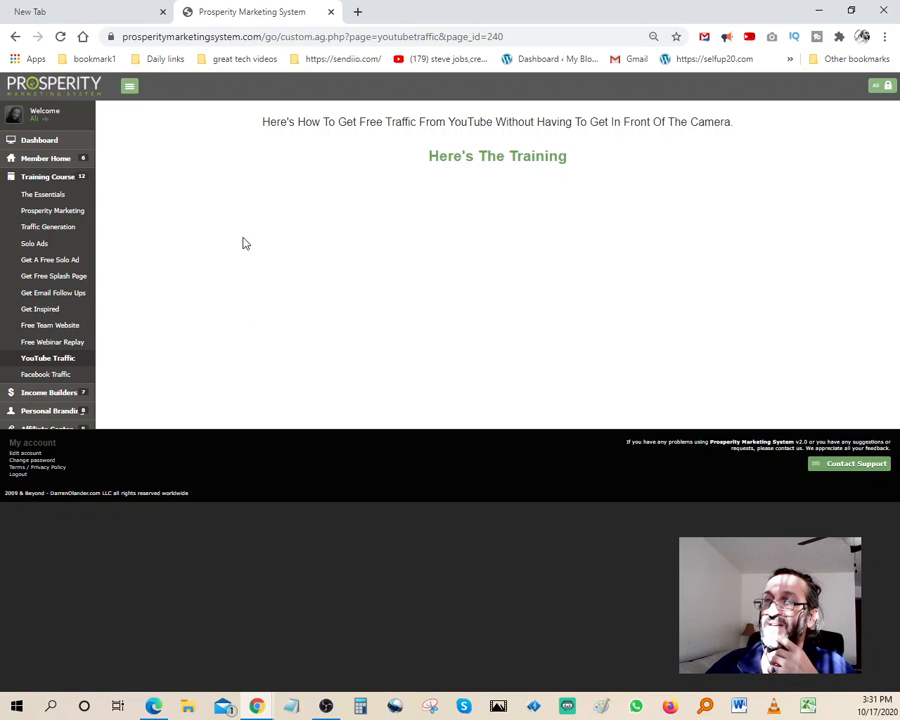
{"action": "mouse_move", "coordinate": [65, 382]}
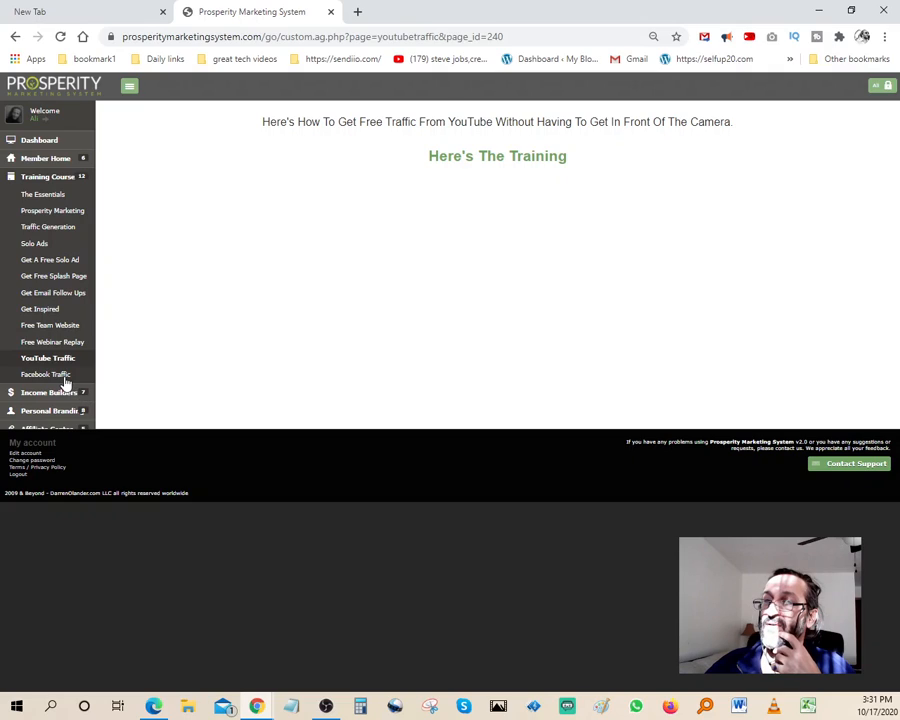
Open the Facebook Traffic lesson with Anyimage.io banners and Canva advice.
{"action": "left_click", "coordinate": [45, 374]}
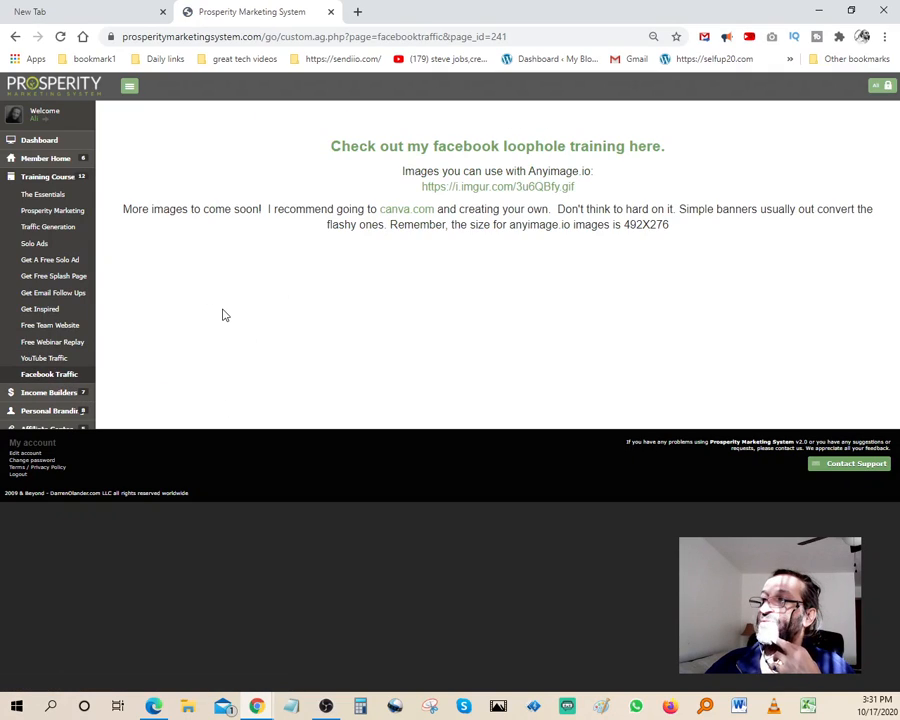
{"action": "mouse_move", "coordinate": [270, 312]}
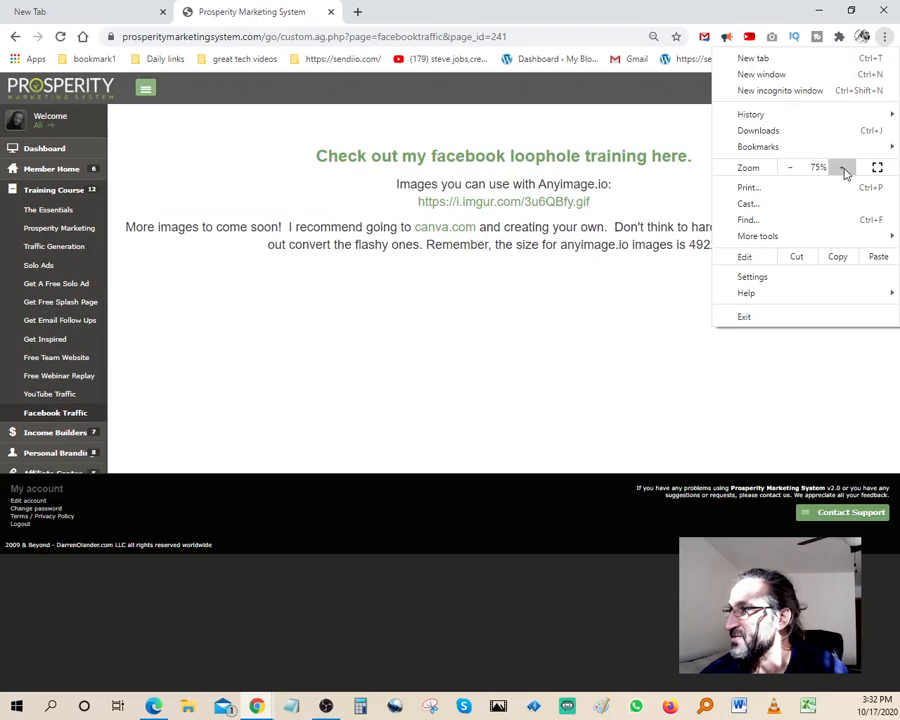
Raise the Chrome page zoom from 75% to 100% and close the menu.
{"action": "left_click", "coordinate": [841, 167]}
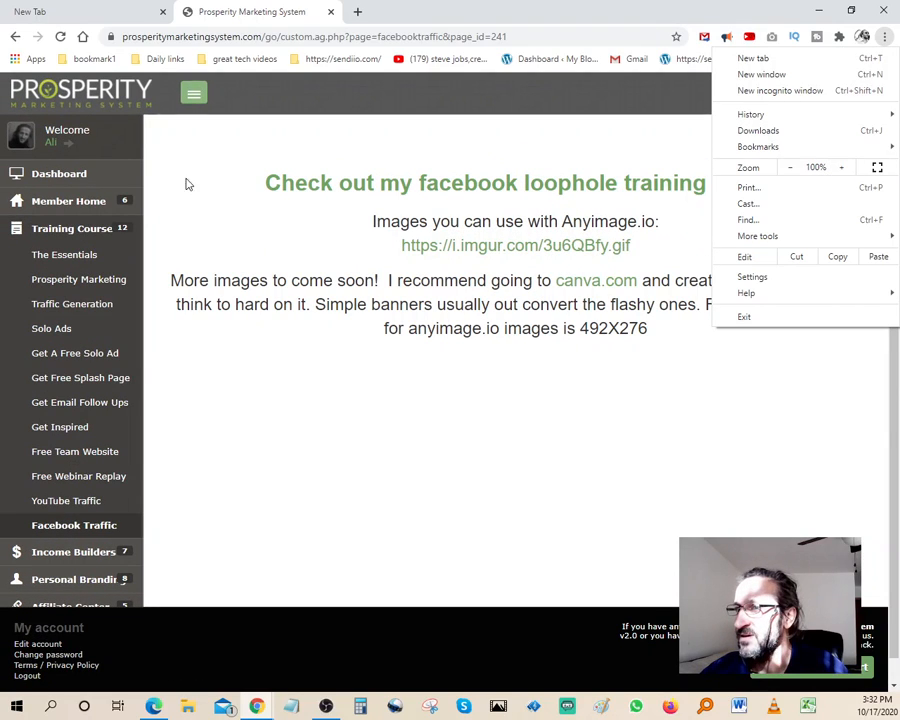
{"action": "mouse_move", "coordinate": [235, 199]}
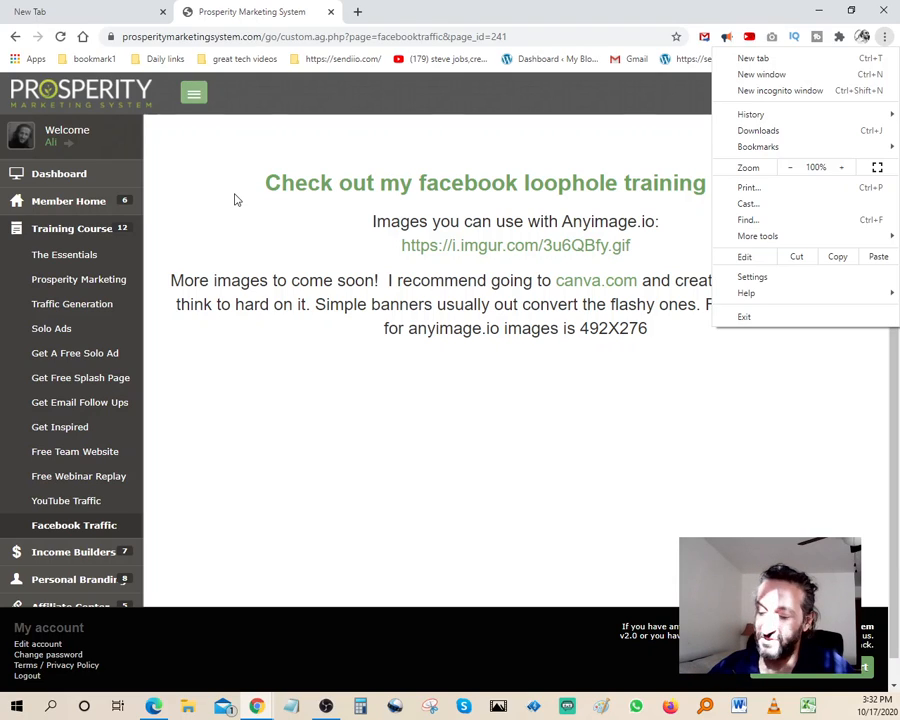
{"action": "left_click", "coordinate": [884, 37]}
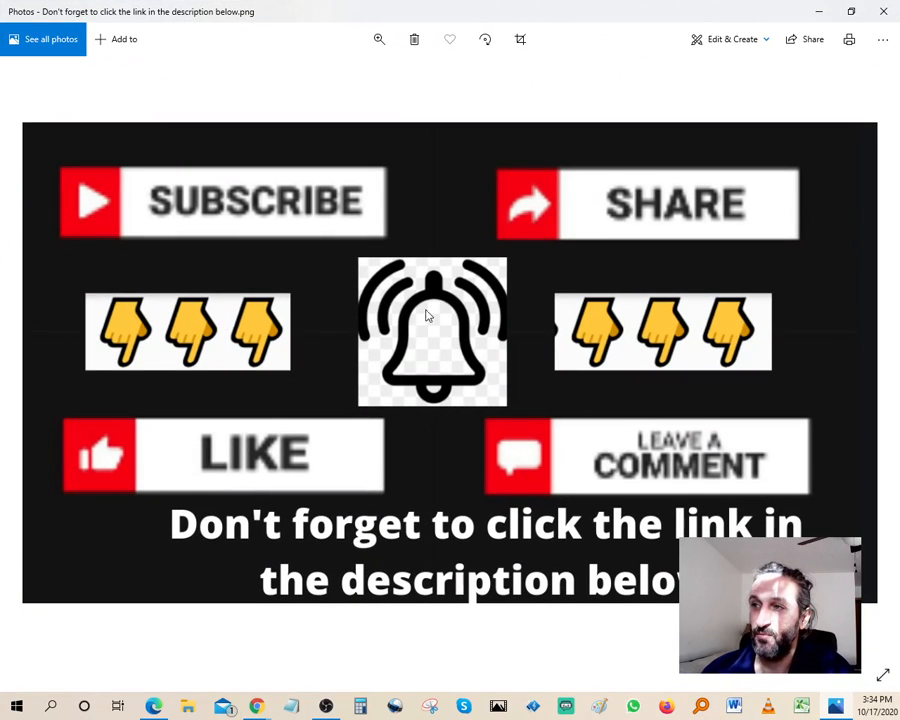
{"action": "mouse_move", "coordinate": [280, 483]}
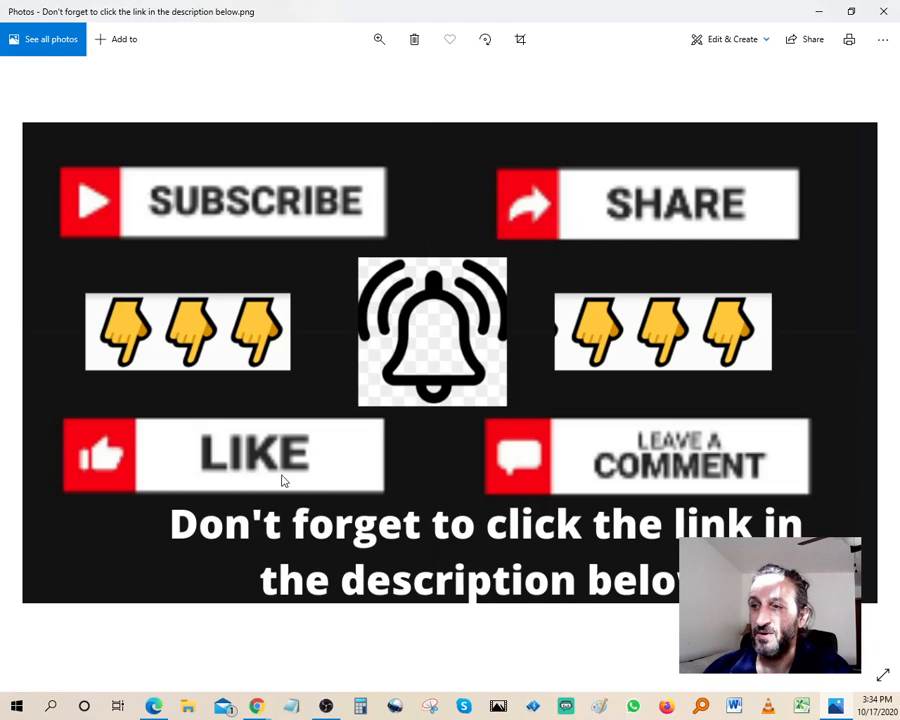
{"action": "mouse_move", "coordinate": [200, 471]}
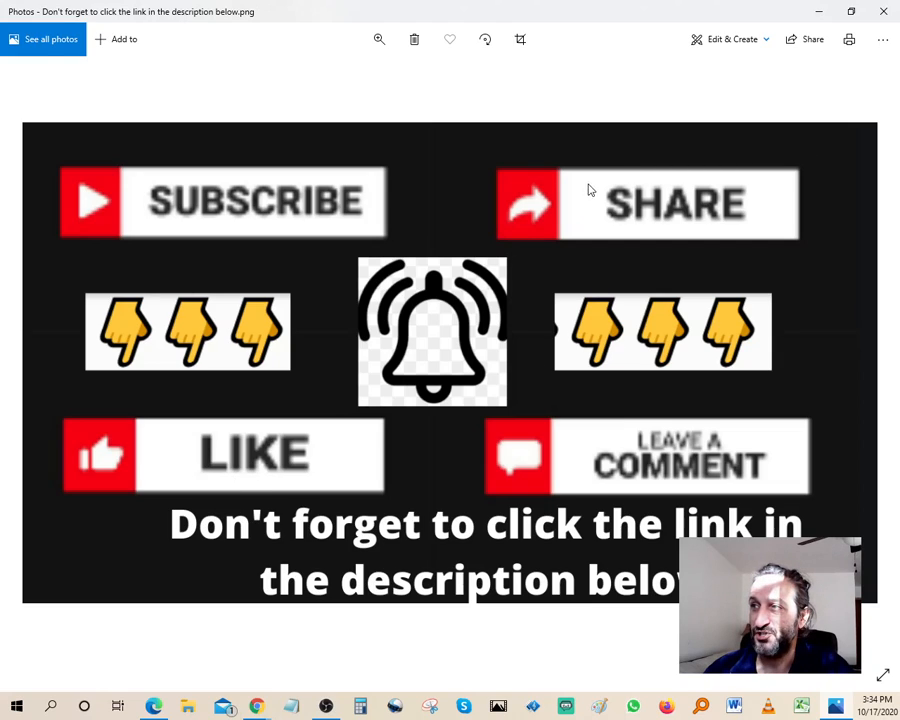
{"action": "mouse_move", "coordinate": [680, 440]}
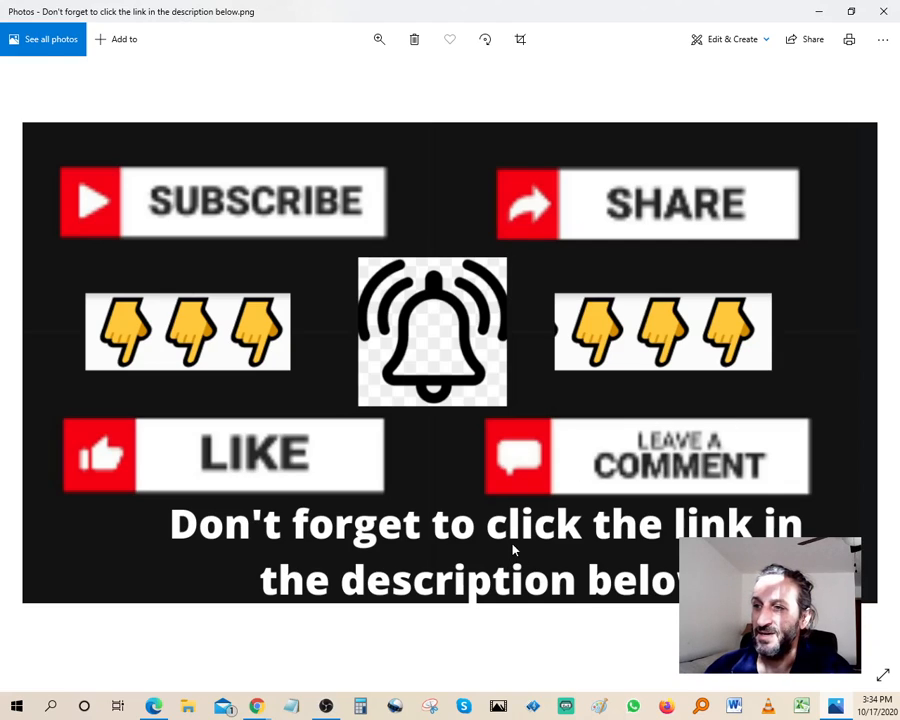
{"action": "mouse_move", "coordinate": [478, 578]}
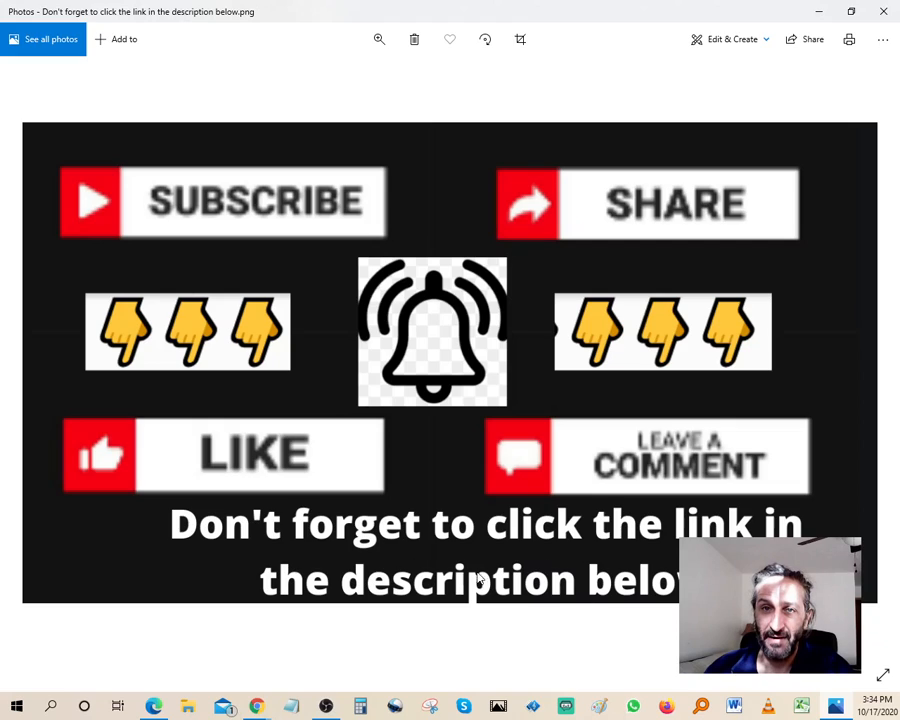
{"action": "mouse_move", "coordinate": [532, 445]}
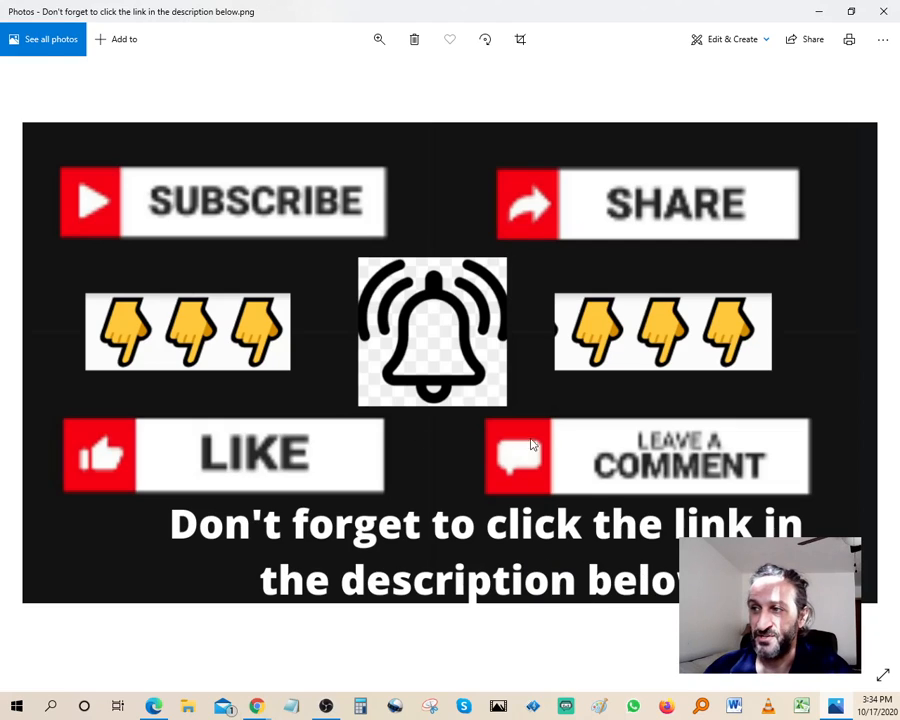
{"action": "mouse_move", "coordinate": [278, 225]}
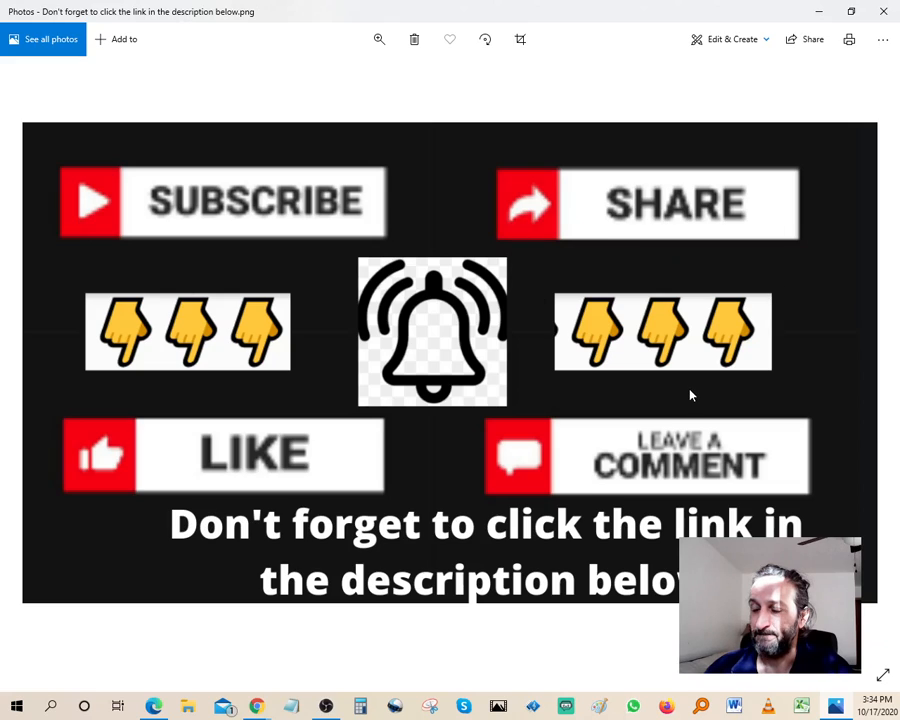
{"action": "mouse_move", "coordinate": [814, 110]}
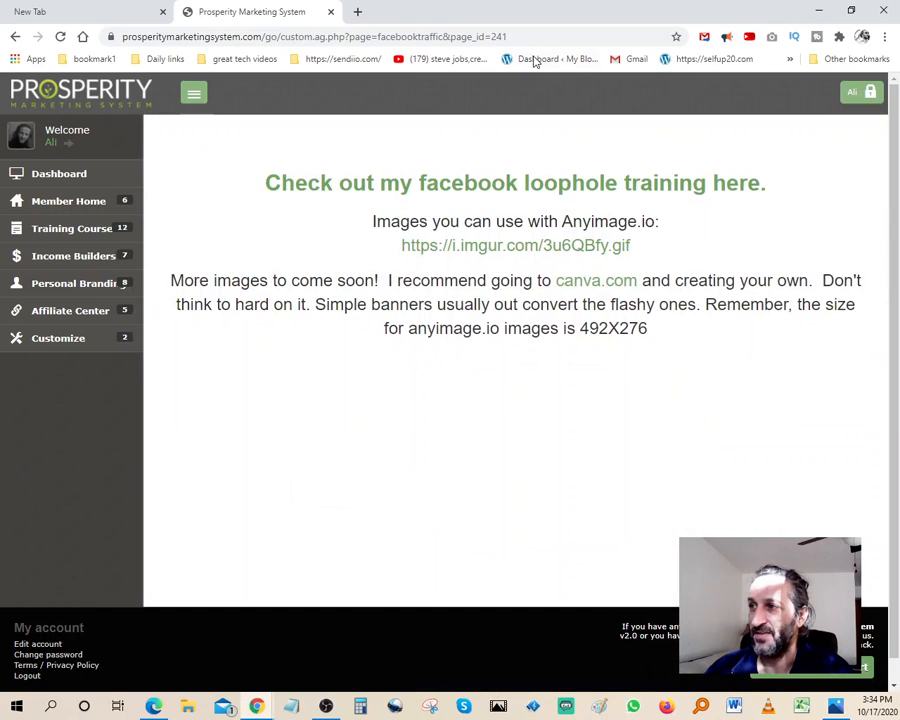
{"action": "mouse_move", "coordinate": [527, 524]}
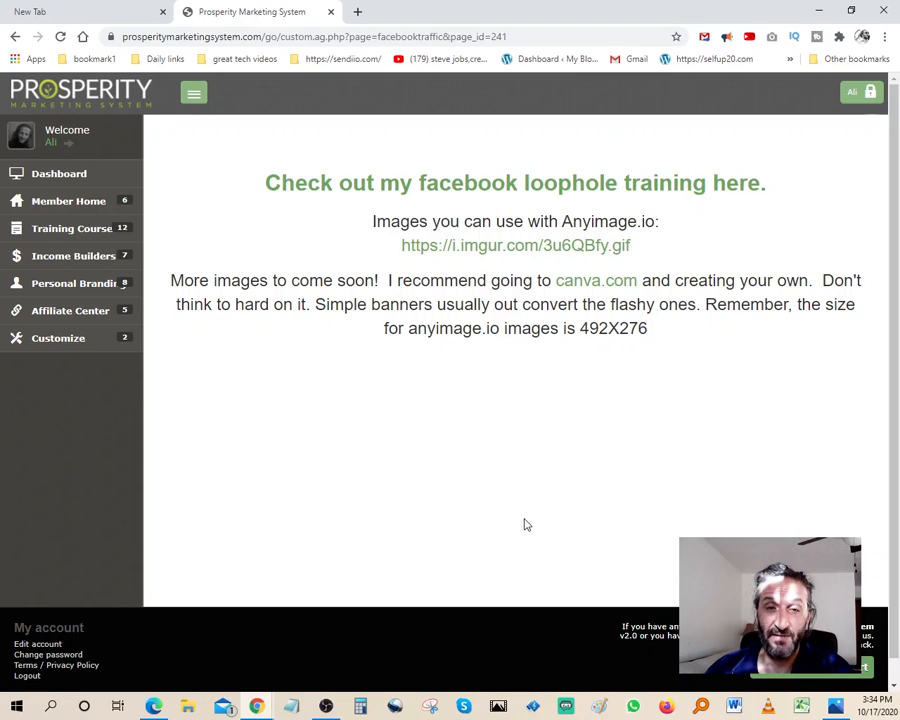
{"action": "mouse_move", "coordinate": [510, 447]}
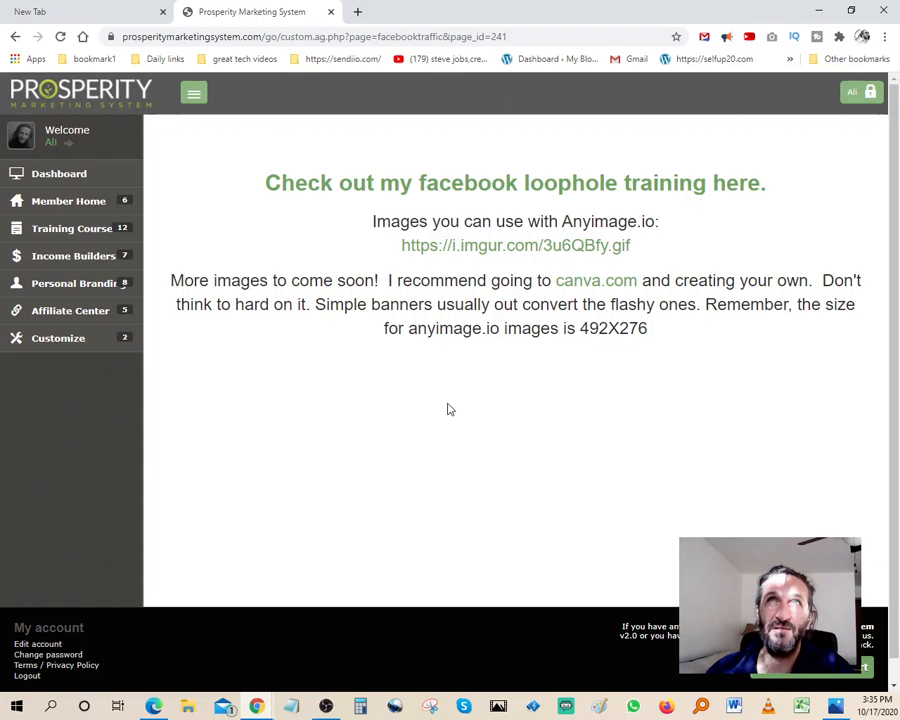
{"action": "mouse_move", "coordinate": [465, 421]}
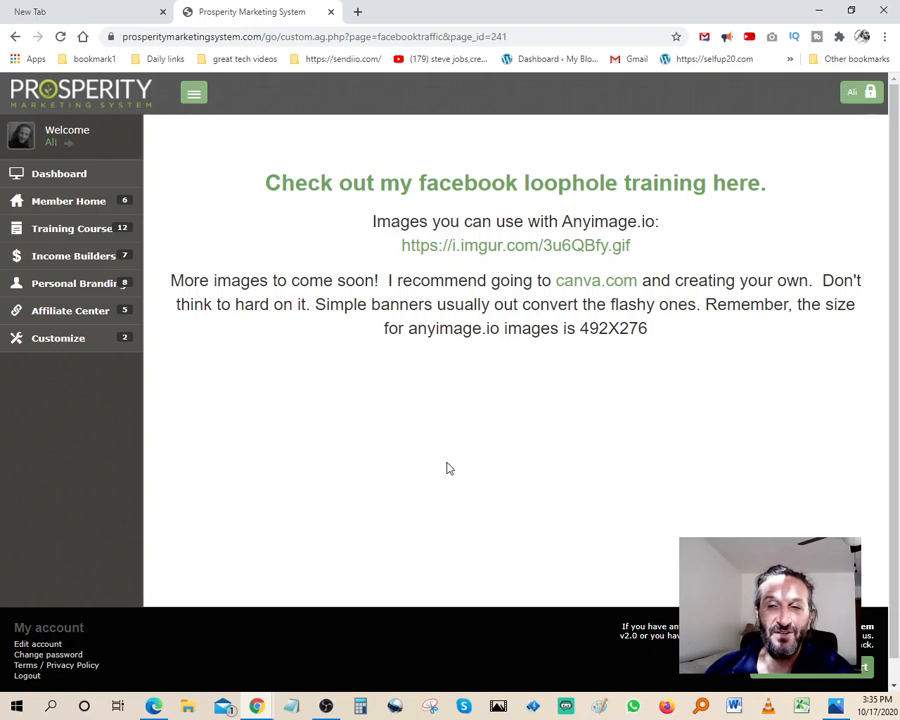
{"action": "mouse_move", "coordinate": [441, 471]}
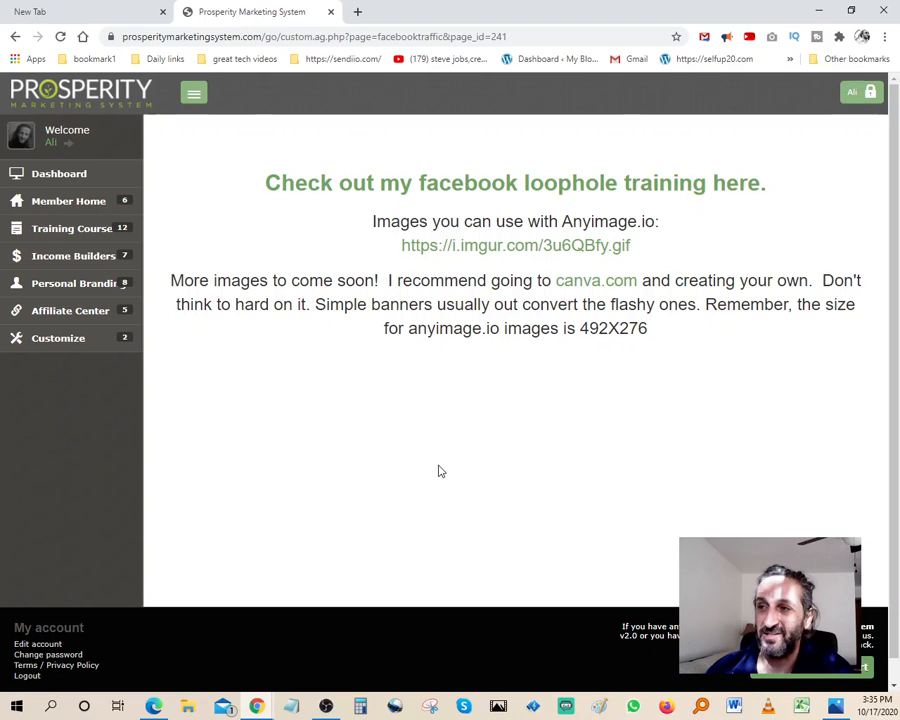